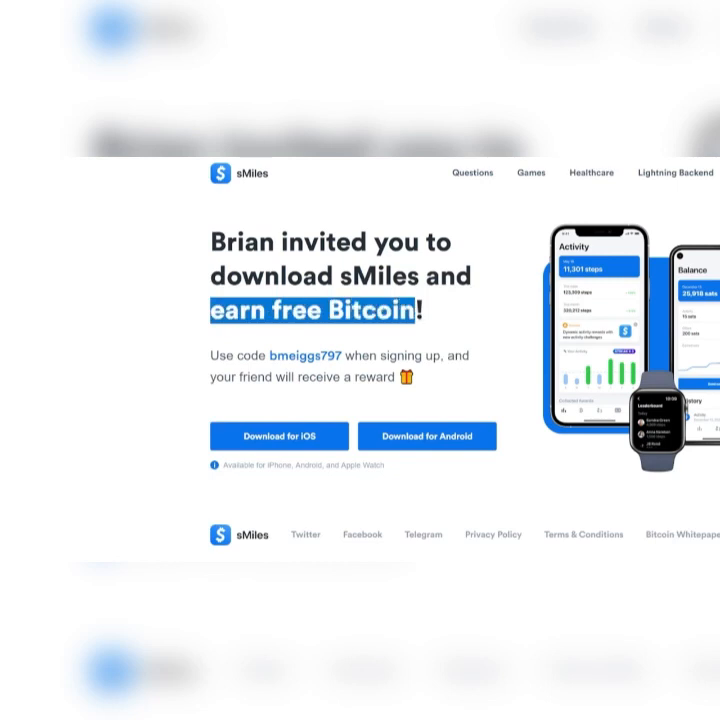
# Step: View the sMiles app's App Store listing via 'Download for iOS' and look through it
pyautogui.click(278, 436)
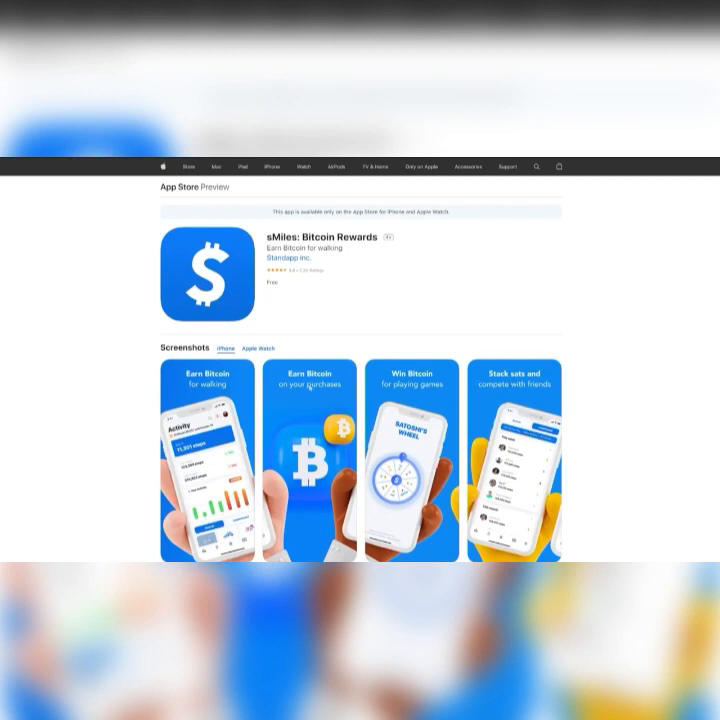
pyautogui.scroll(-3)
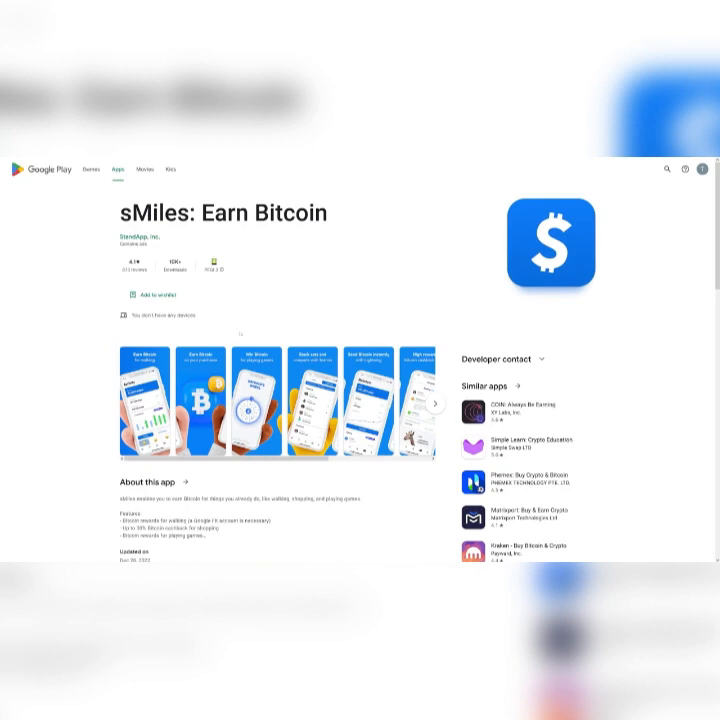
# Step: Browse the sMiles: Earn Bitcoin listing and page through its enlarged screenshots one by one
pyautogui.scroll(-3)
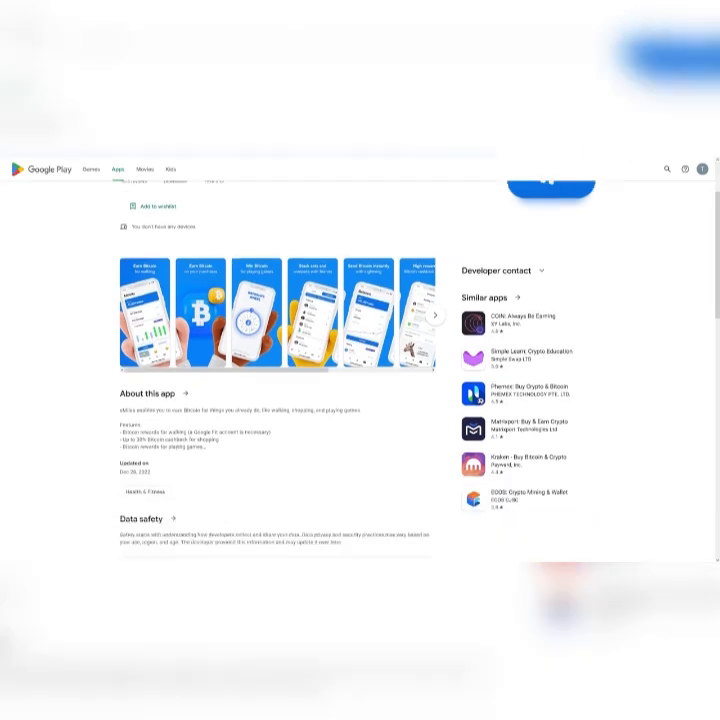
pyautogui.scroll(-3)
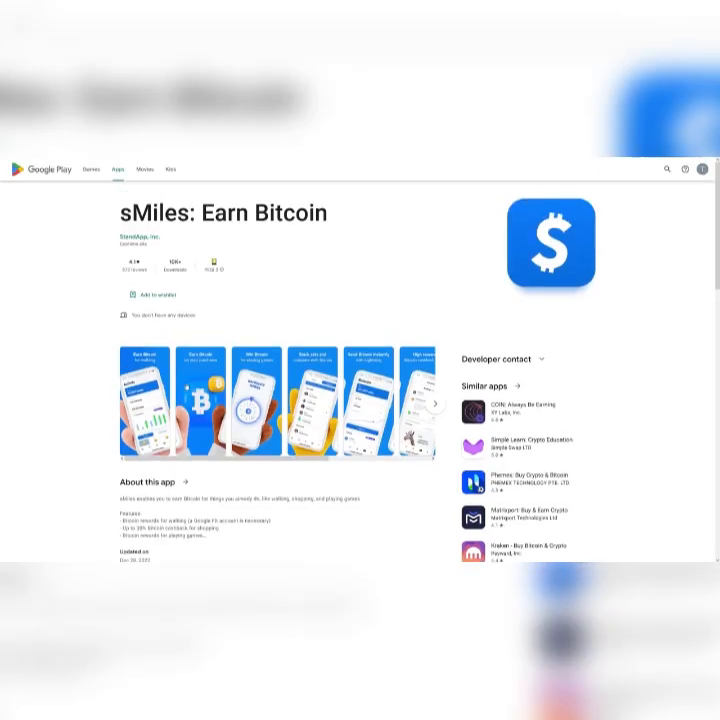
pyautogui.click(146, 400)
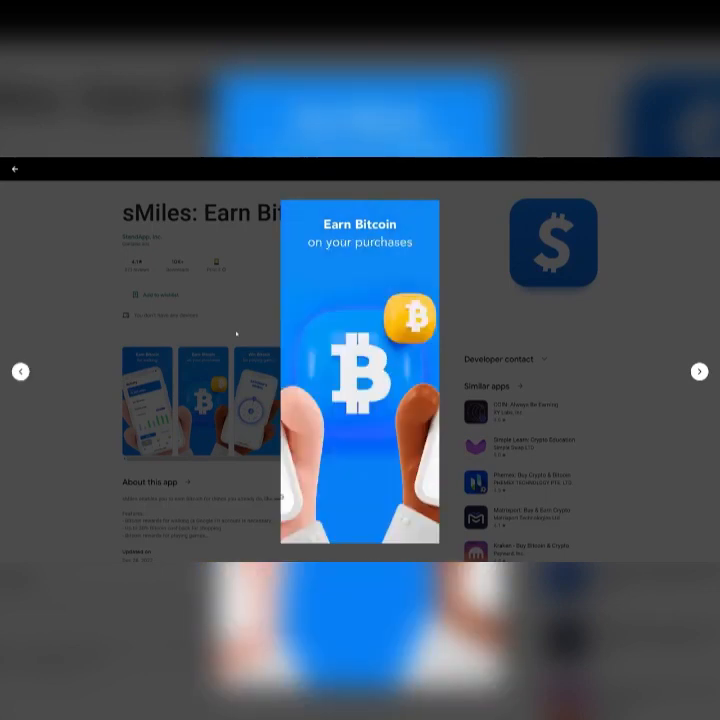
pyautogui.click(700, 370)
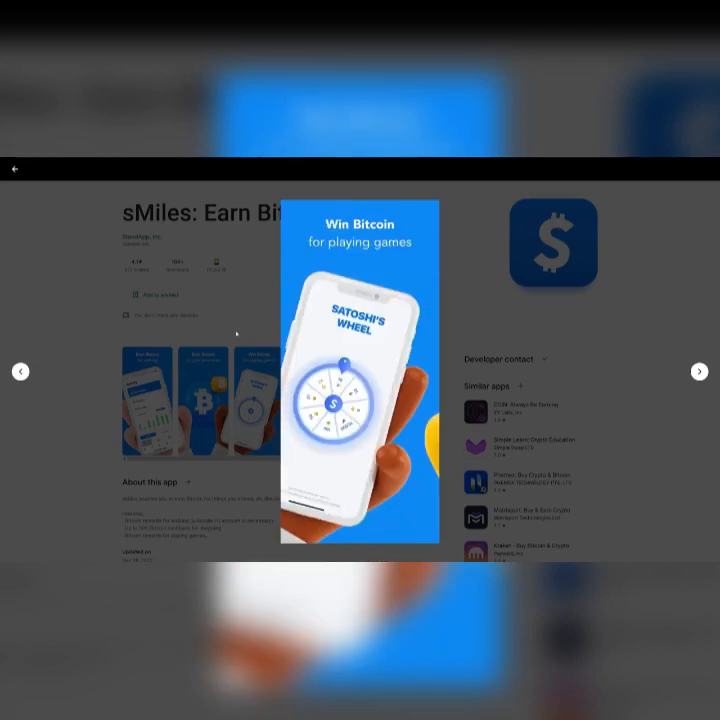
pyautogui.click(700, 370)
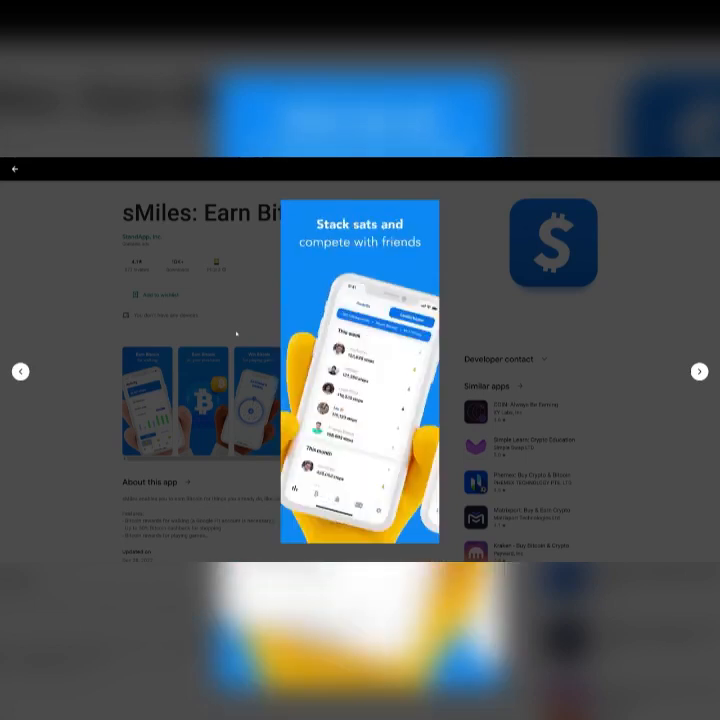
pyautogui.click(700, 370)
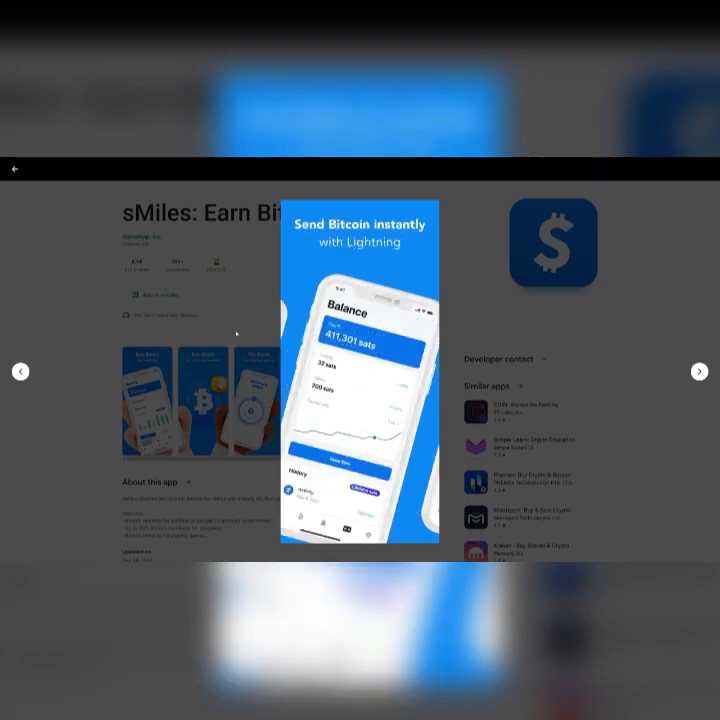
pyautogui.click(700, 370)
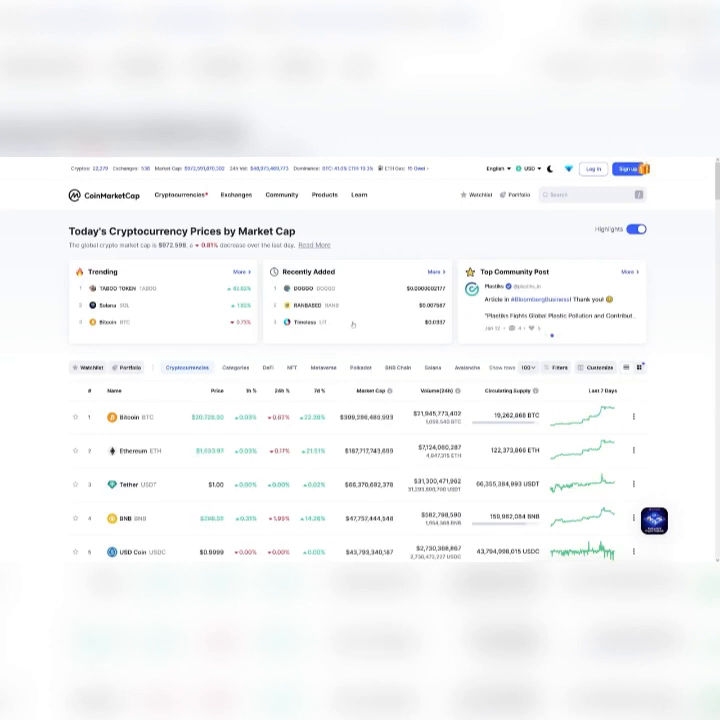
pyautogui.scroll(-3)
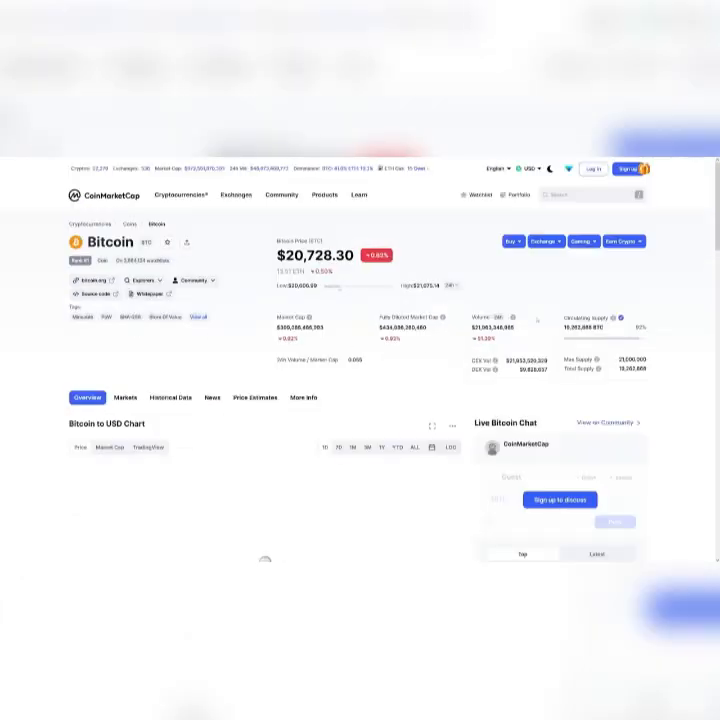
pyautogui.scroll(-3)
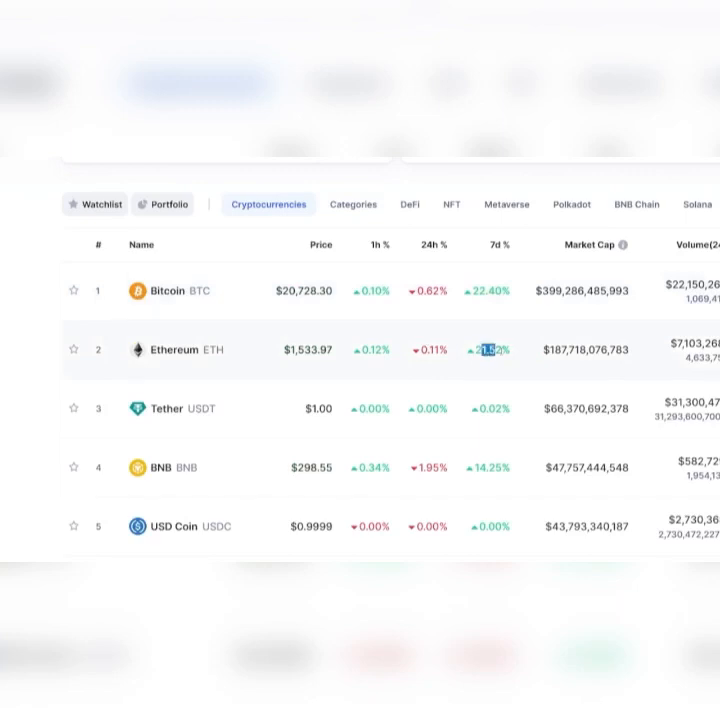
pyautogui.scroll(-3)
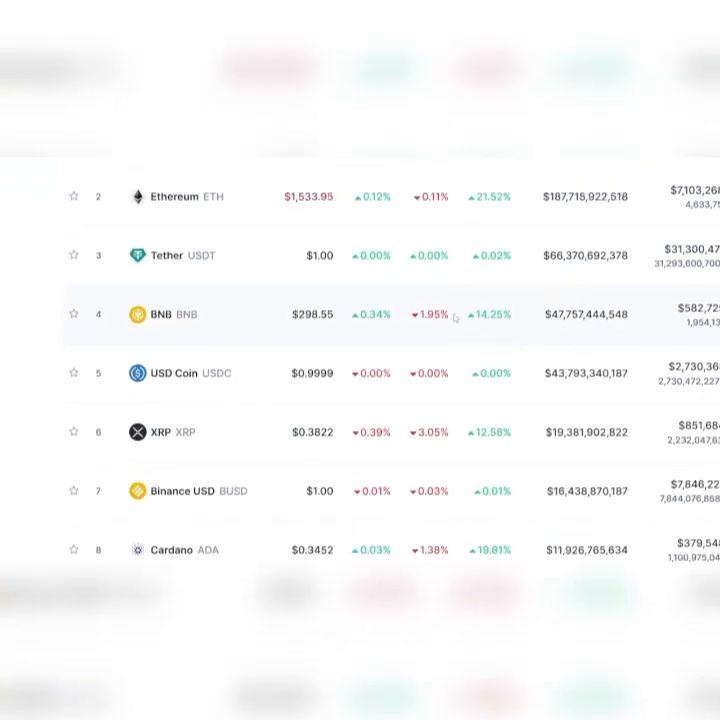
pyautogui.scroll(-3)
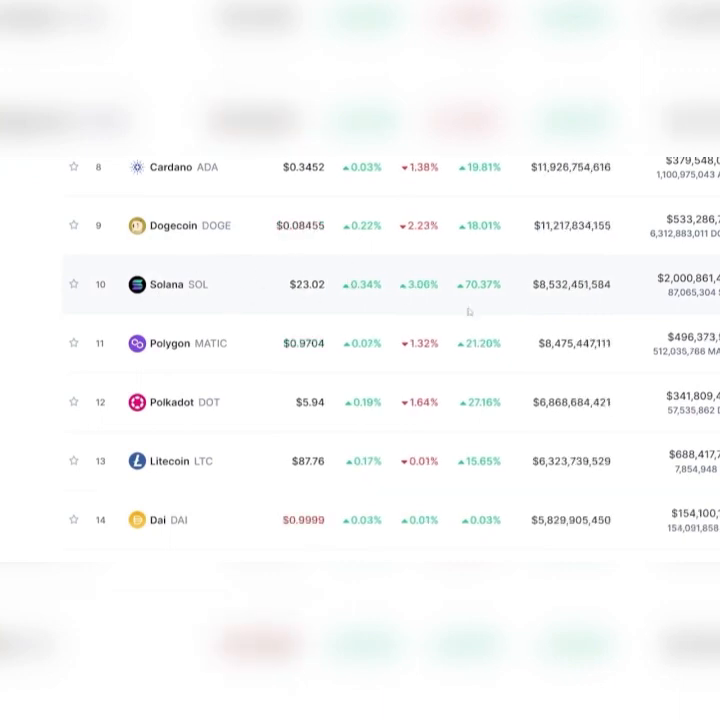
pyautogui.doubleClick(472, 284)
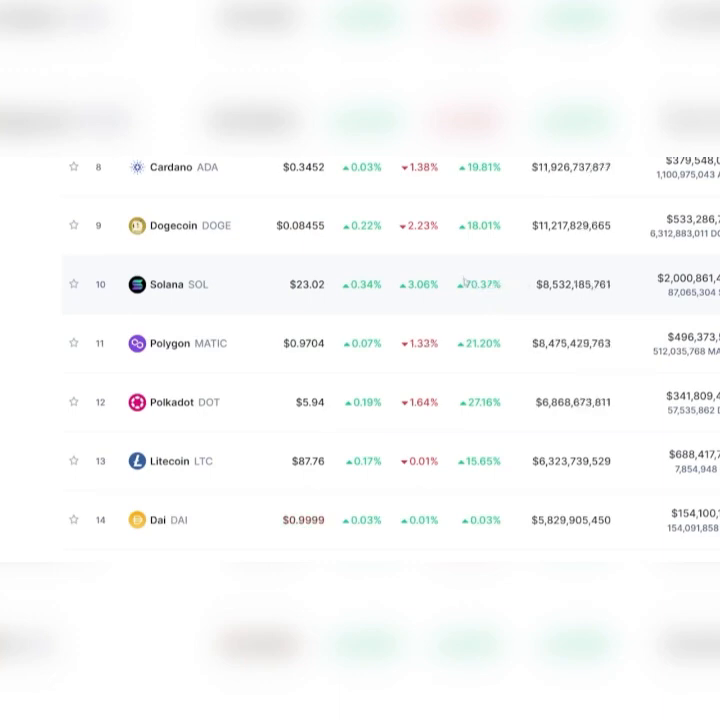
pyautogui.scroll(3)
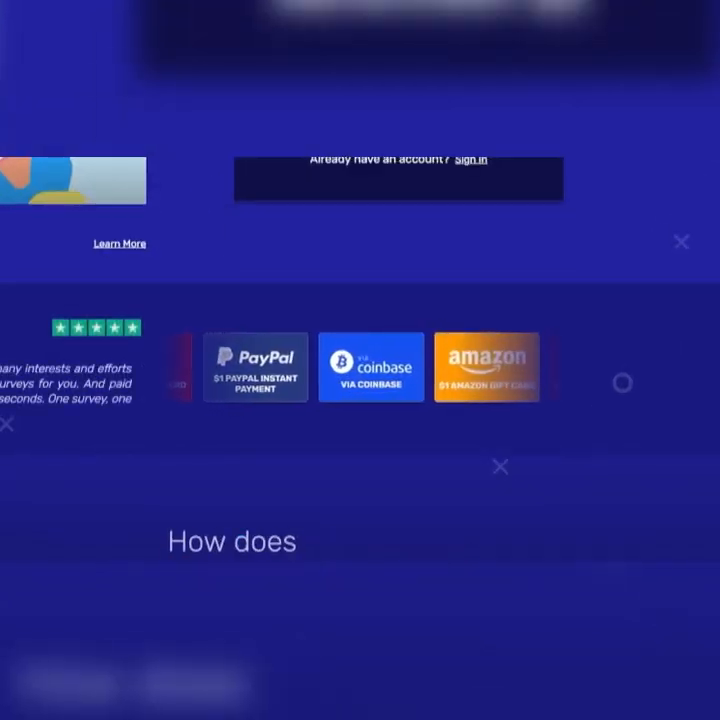
# Step: Read down surveytime.io's homepage through 'How does Surveytime work?' and 'Why should I use Surveytime?'
pyautogui.hscroll(-3)
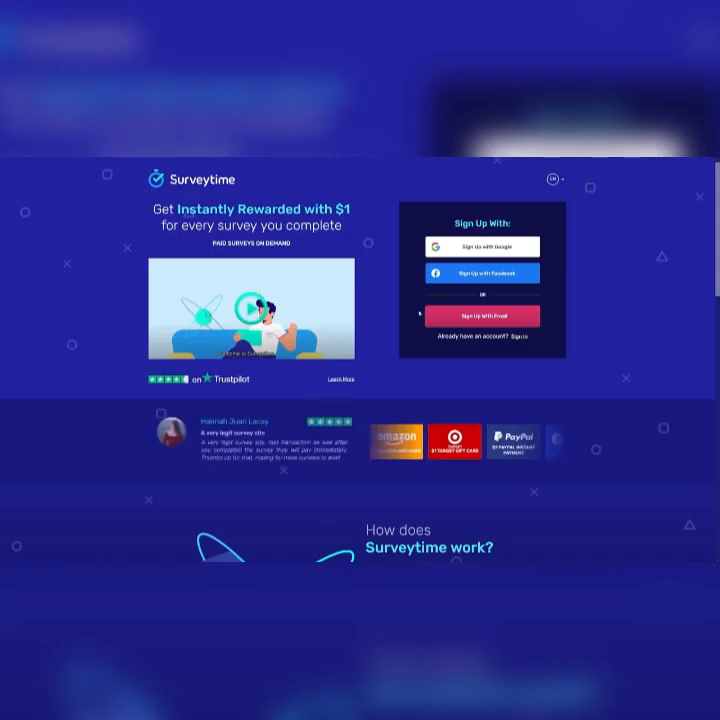
pyautogui.scroll(-3)
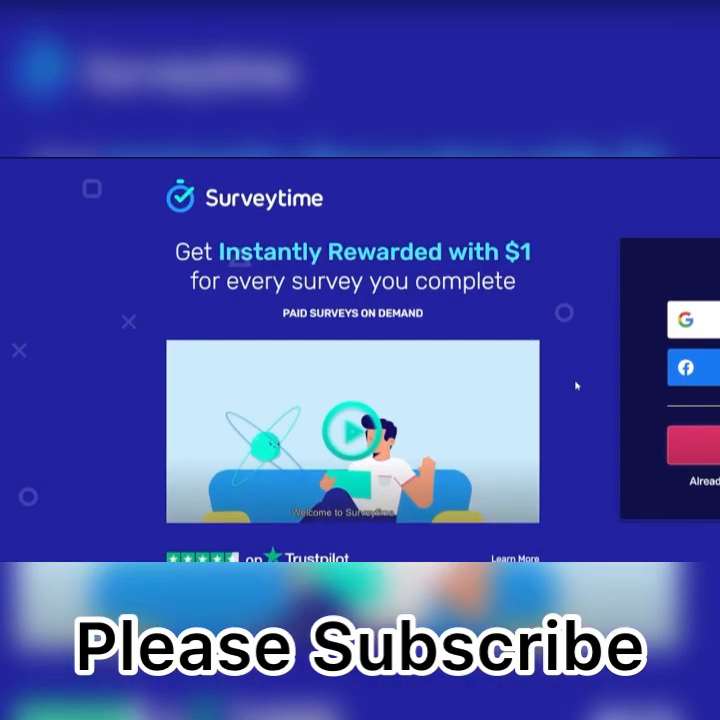
pyautogui.moveTo(576, 386)
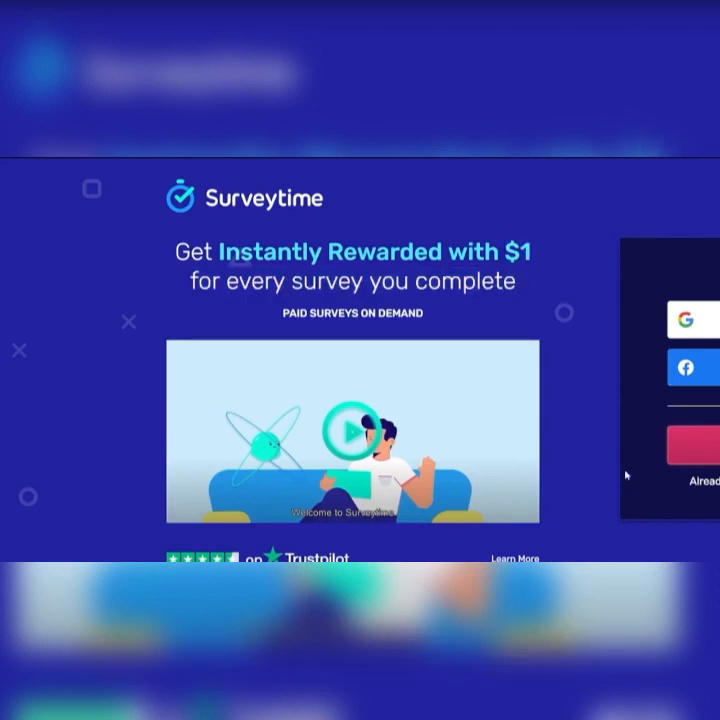
pyautogui.scroll(-3)
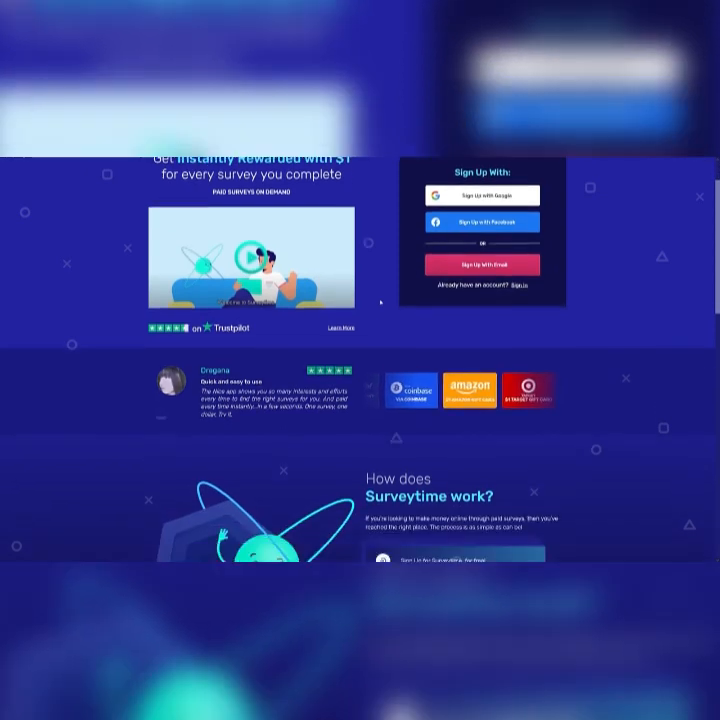
pyautogui.scroll(-3)
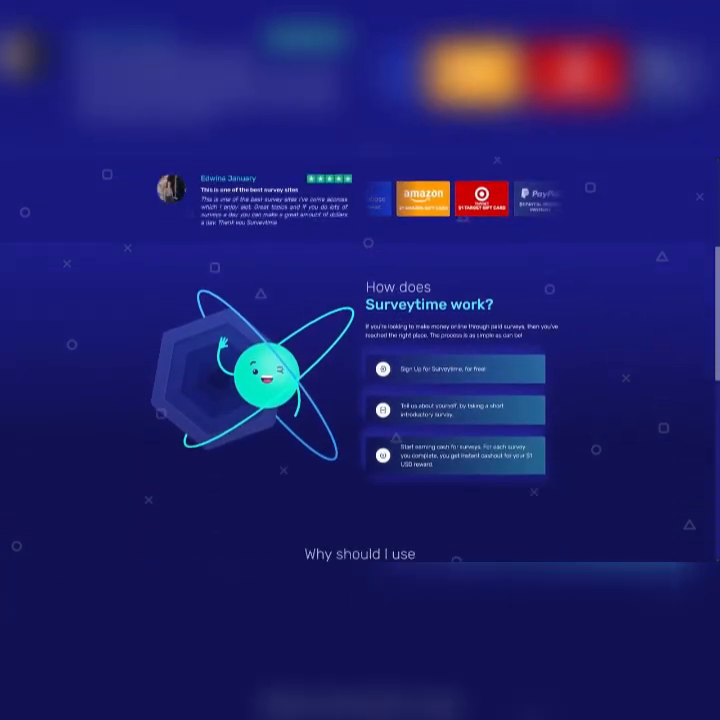
pyautogui.scroll(-3)
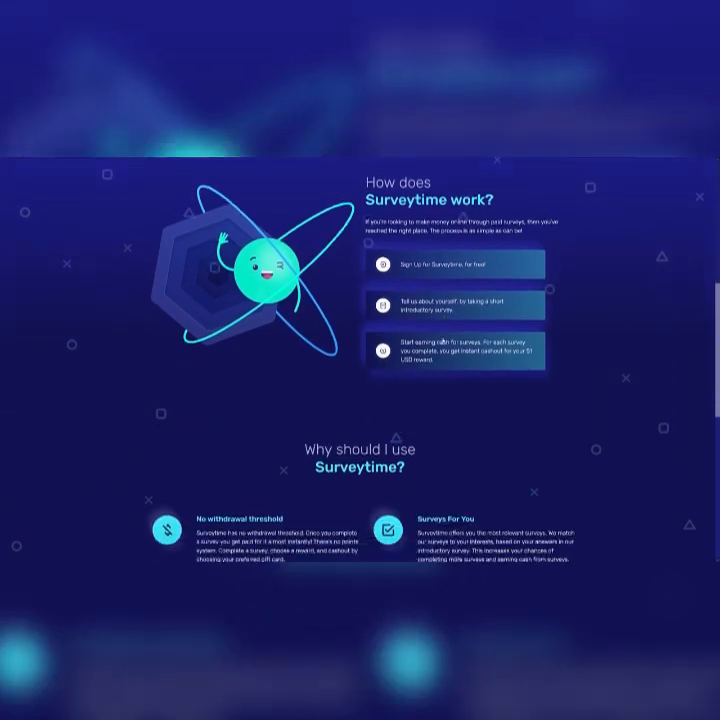
pyautogui.scroll(-3)
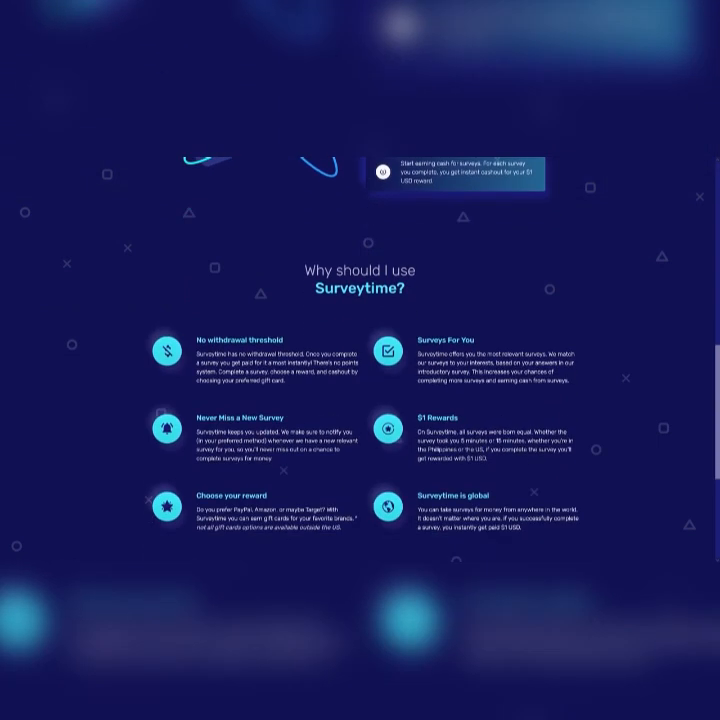
pyautogui.scroll(-3)
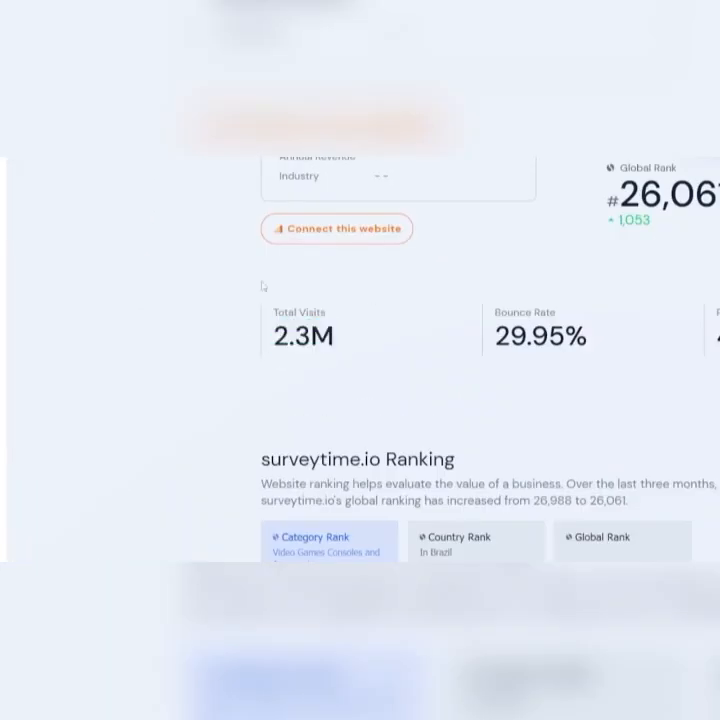
pyautogui.moveTo(296, 372)
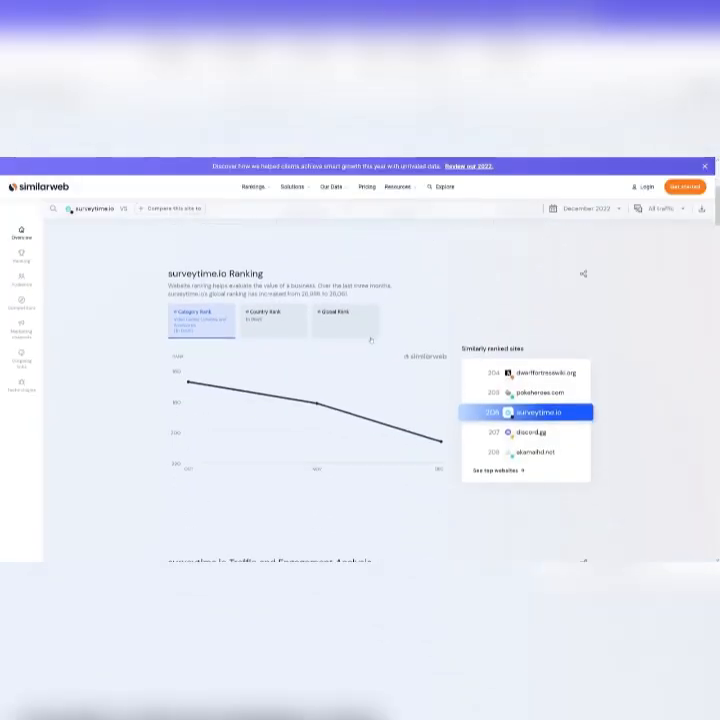
# Step: Review surveytime.io's SimilarWeb stats: 2.3M total visits, bounce rate and ranking
pyautogui.scroll(-3)
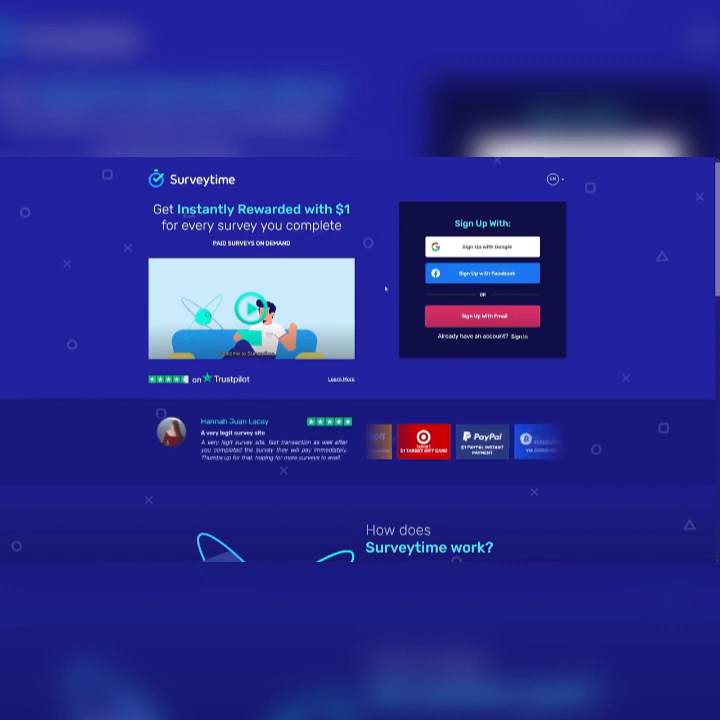
# Step: Look over the Surveytime landing page with its sign-up options
pyautogui.scroll(-3)
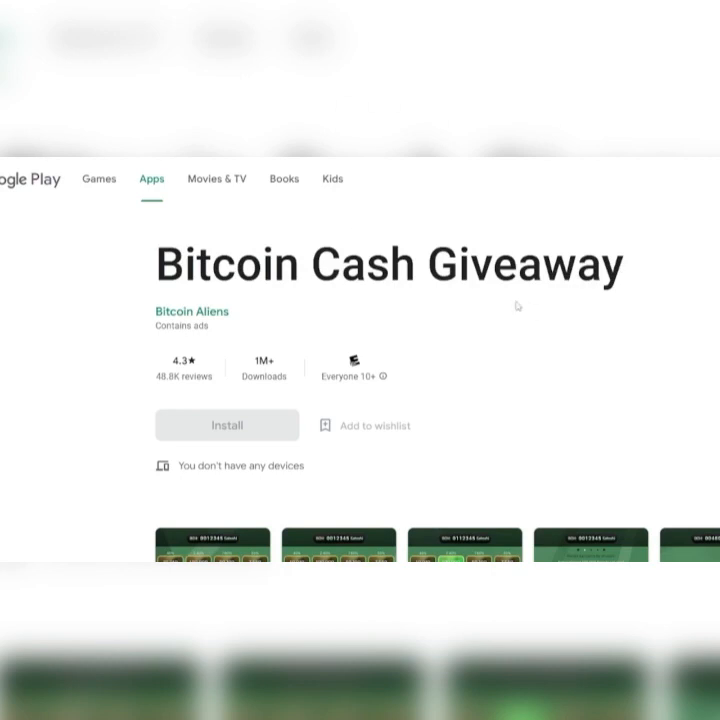
pyautogui.moveTo(500, 364)
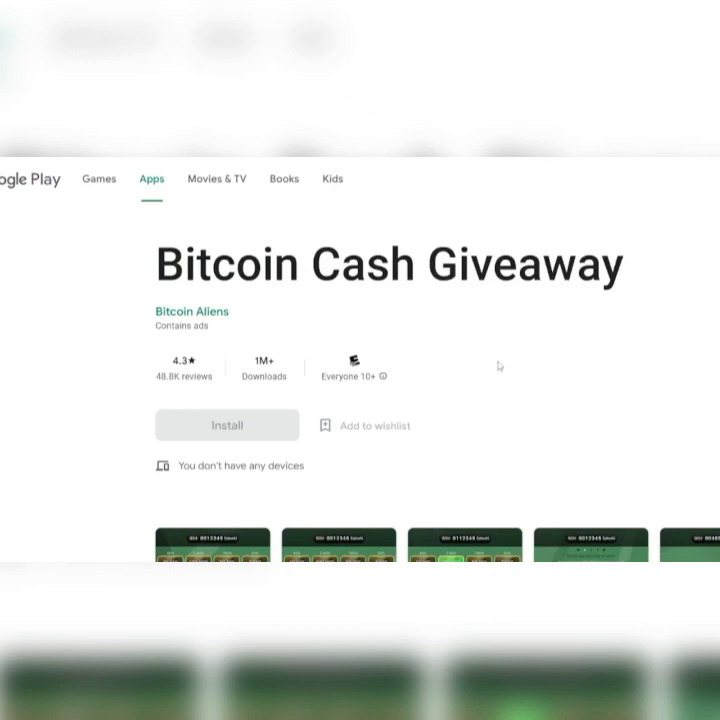
# Step: View the Bitcoin Cash Giveaway Google Play listing's screenshots and details (1M+ downloads, 4.3 rating)
pyautogui.doubleClick(264, 376)
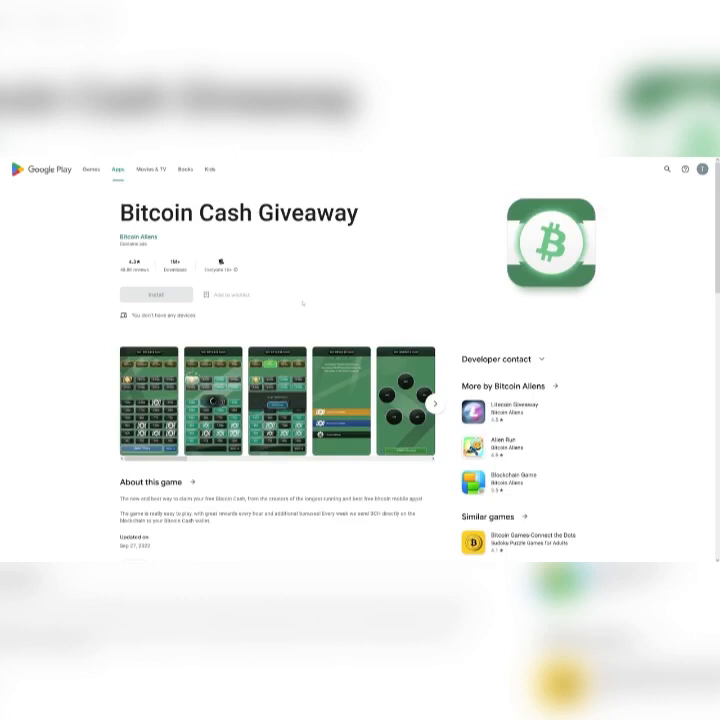
pyautogui.scroll(-3)
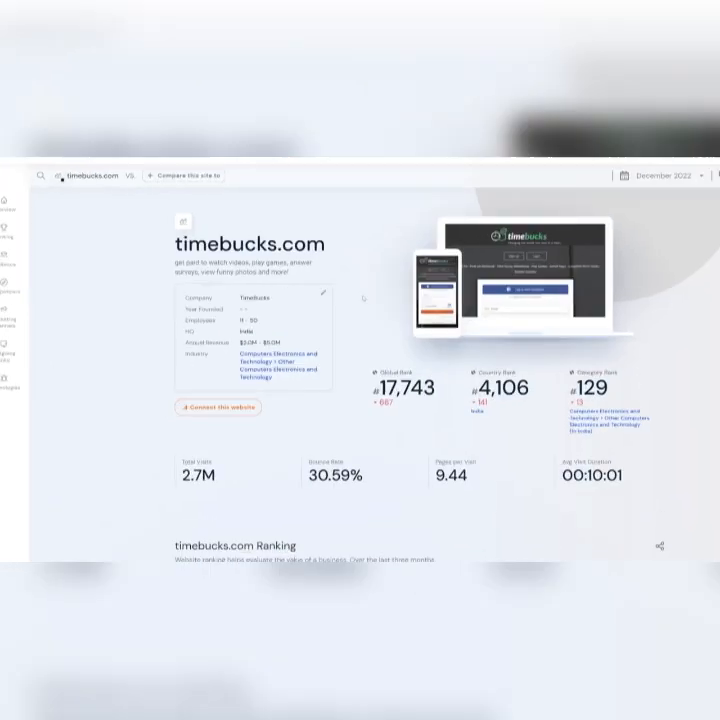
# Step: Review timebucks.com's SimilarWeb overview and ranking trend, 2.7M visits and global rank 17,743
pyautogui.scroll(-3)
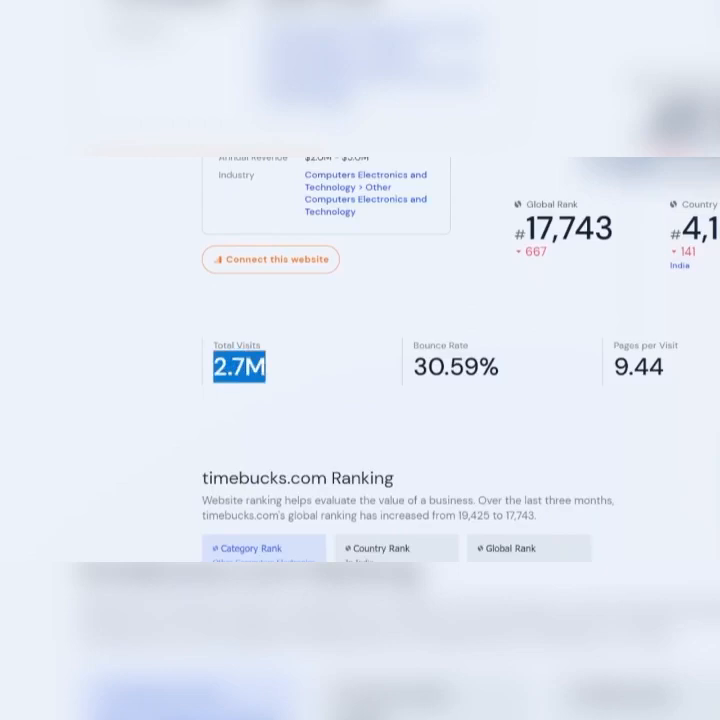
pyautogui.scroll(-3)
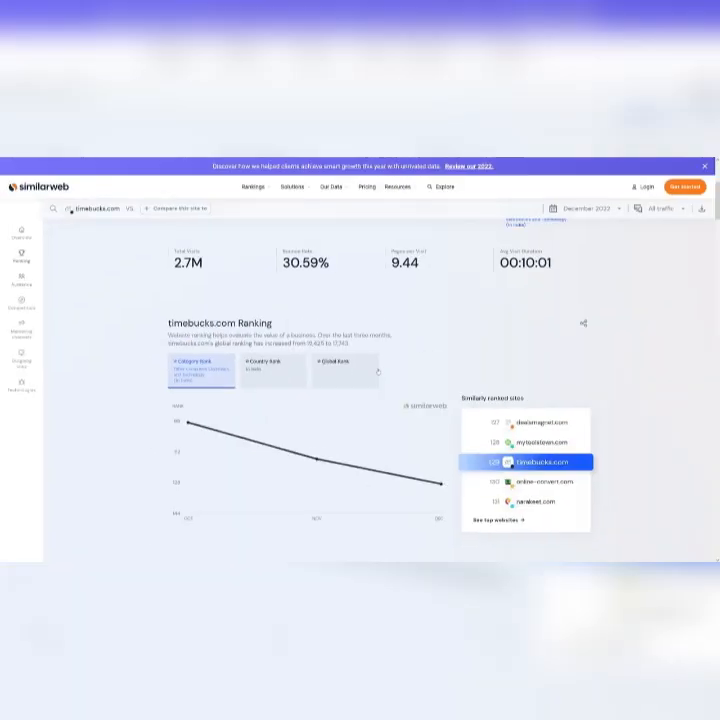
pyautogui.scroll(3)
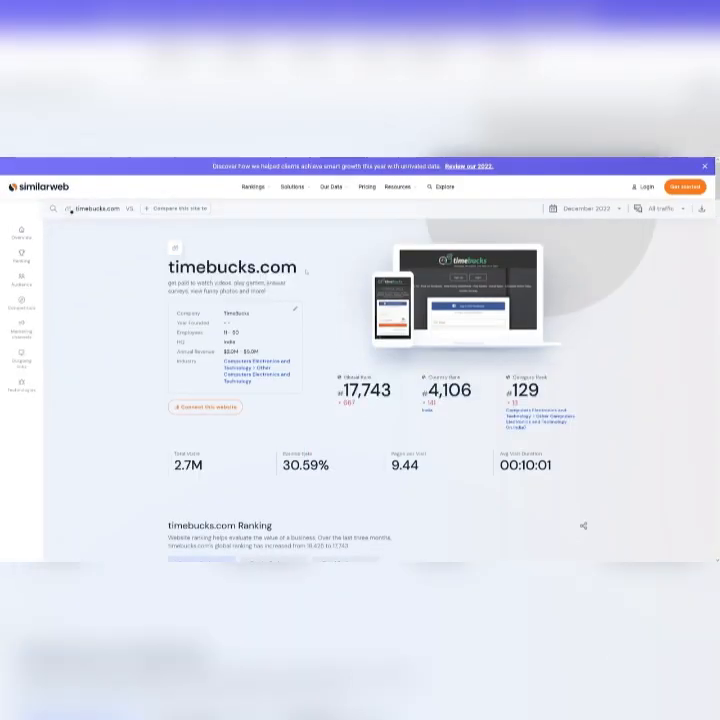